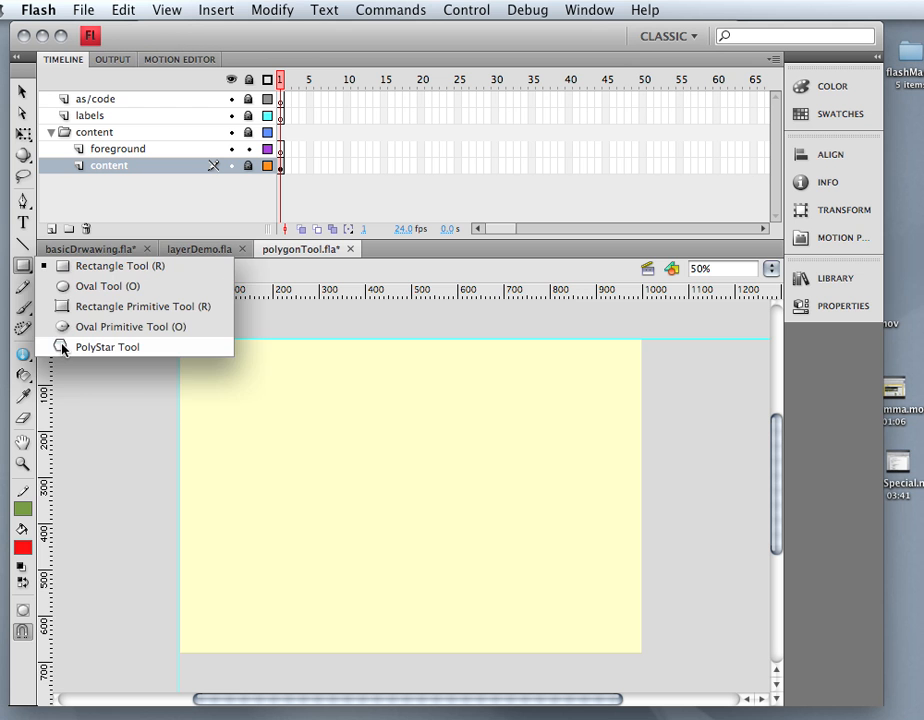
Select the PolyStar tool and enter 8 for Number of Sides in Tool Settings.
click(107, 346)
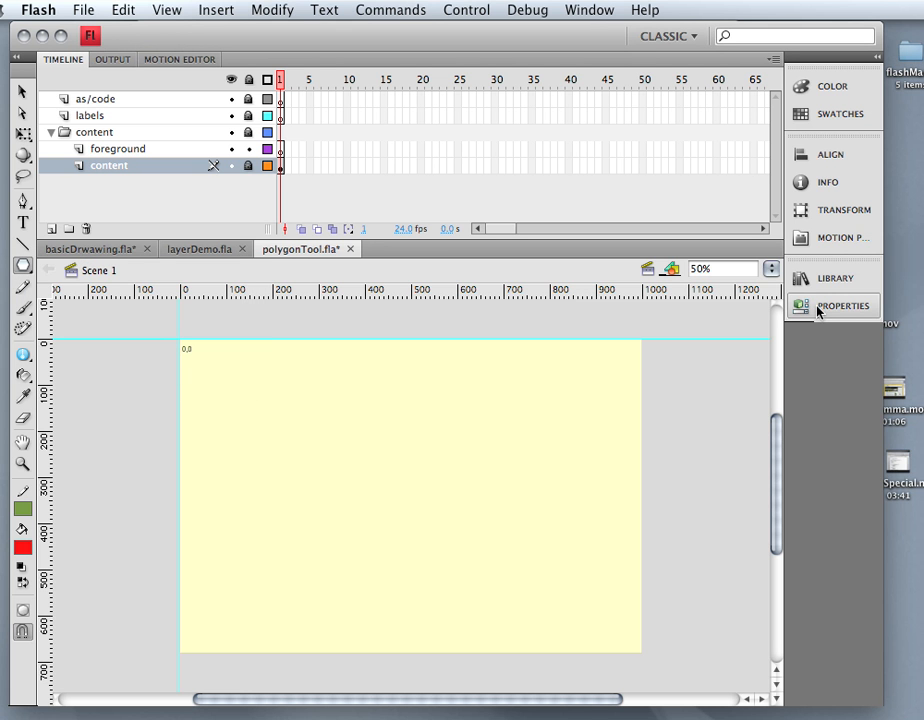
click(843, 306)
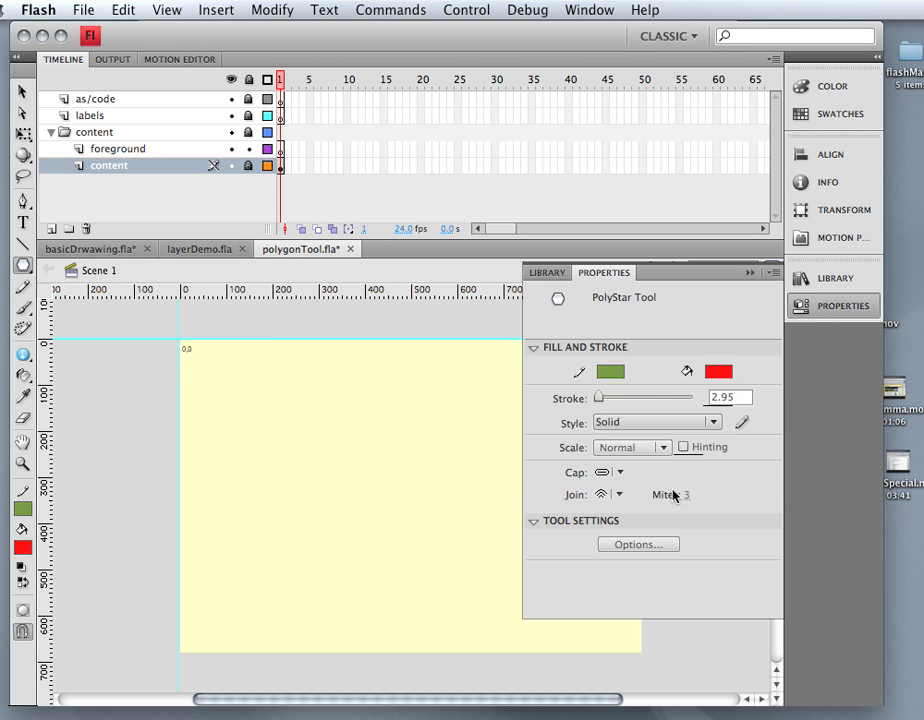
click(638, 544)
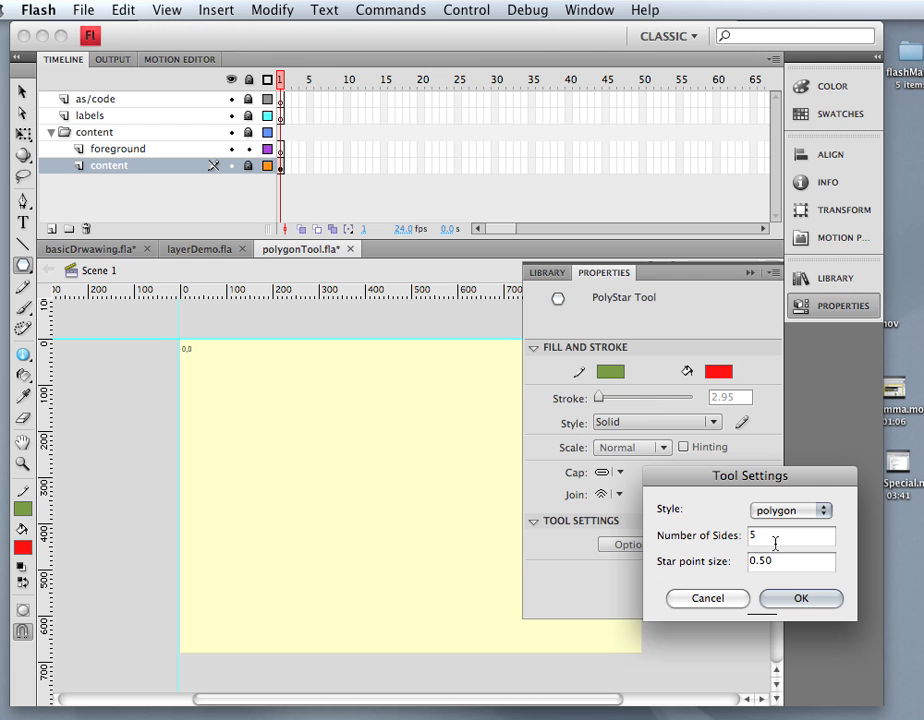
click(790, 535)
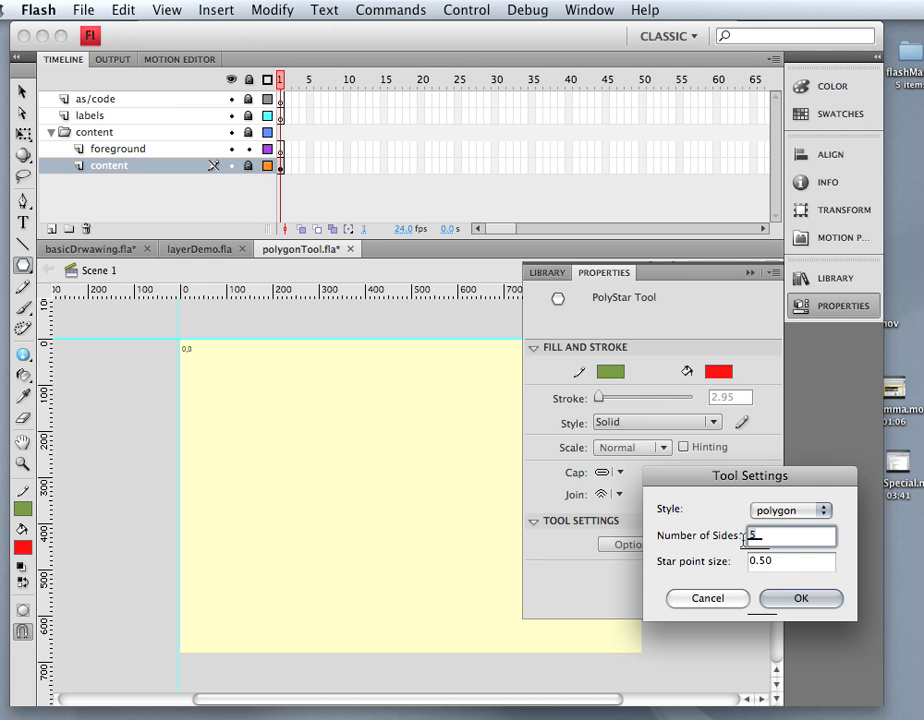
text(8)
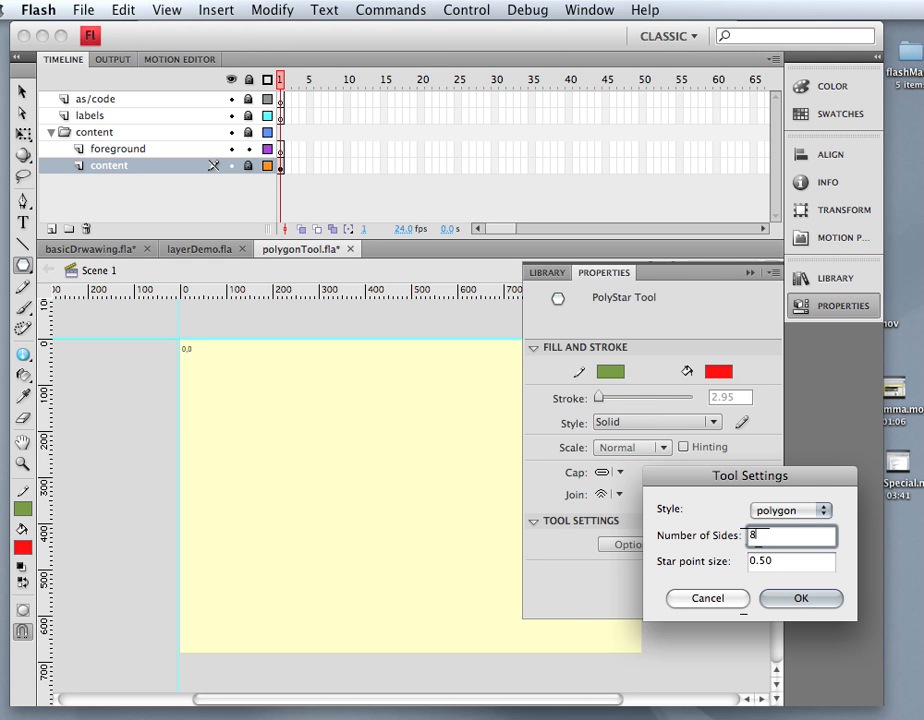
Confirm the eight-sided polygon setting for the top-left octagon.
click(800, 598)
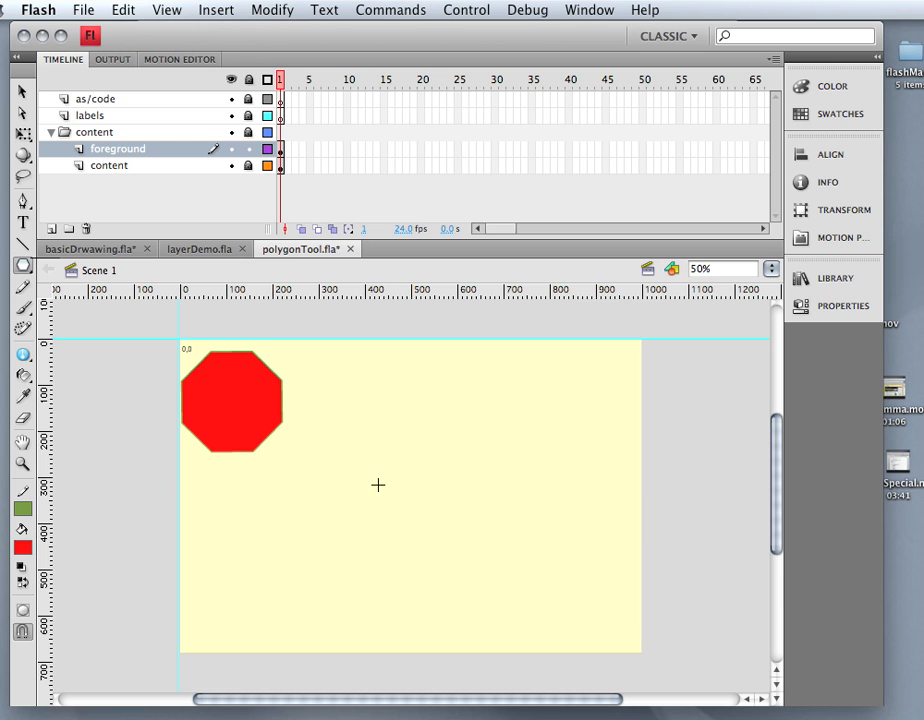
mouse_move(369, 477)
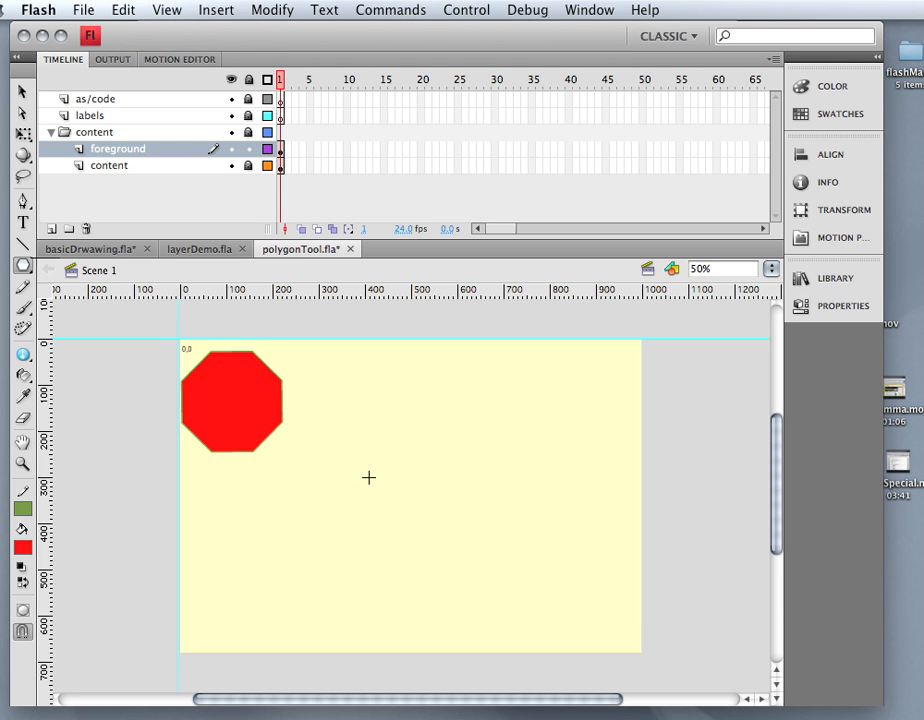
mouse_move(367, 477)
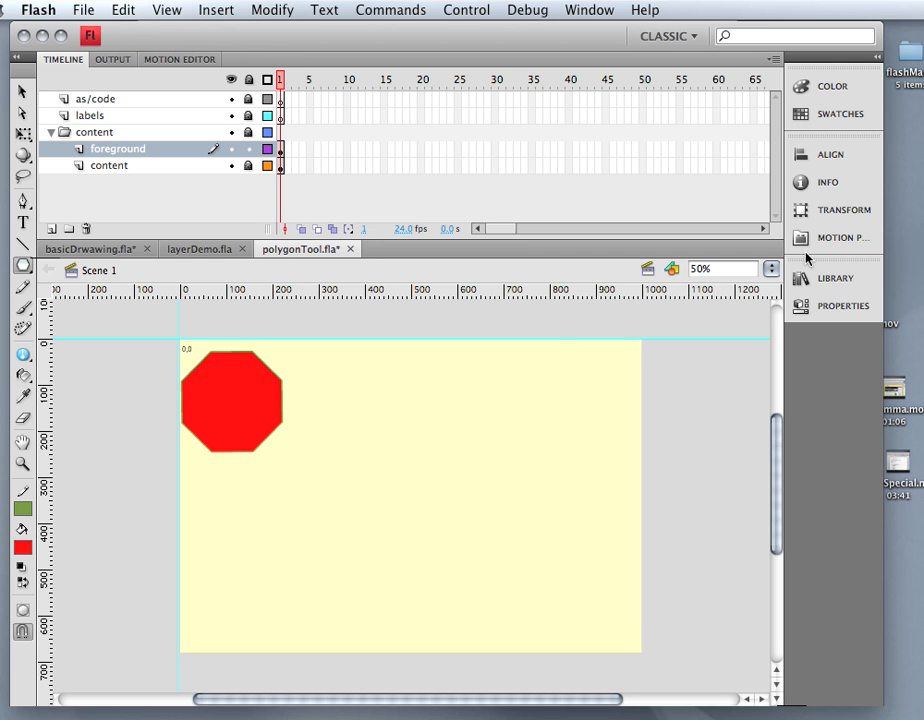
Open the PolyStar Tool Settings from Properties to set up a five-sided pentagon.
click(843, 306)
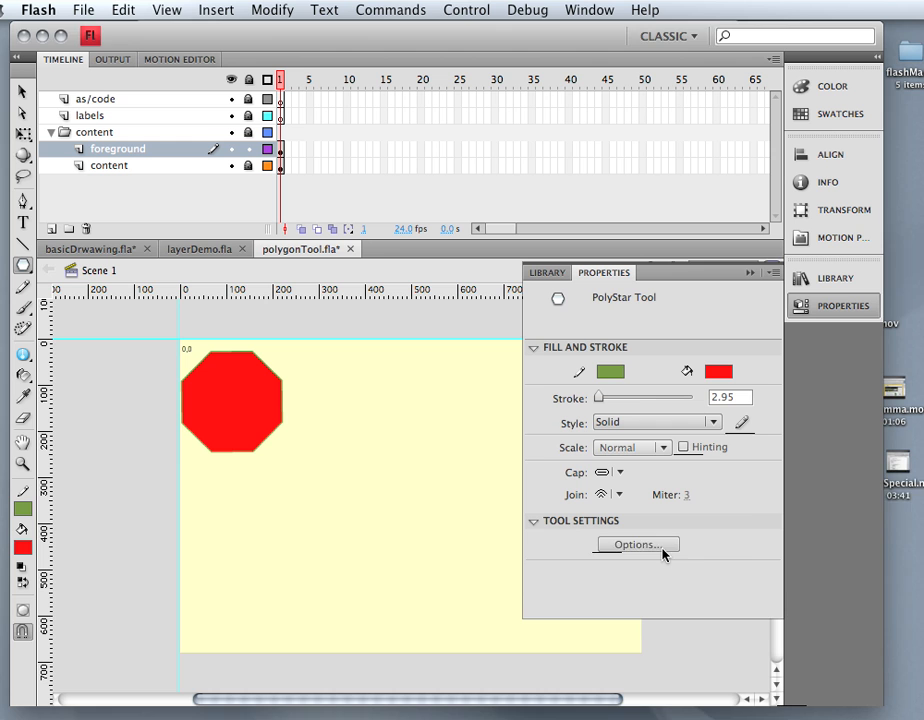
click(637, 544)
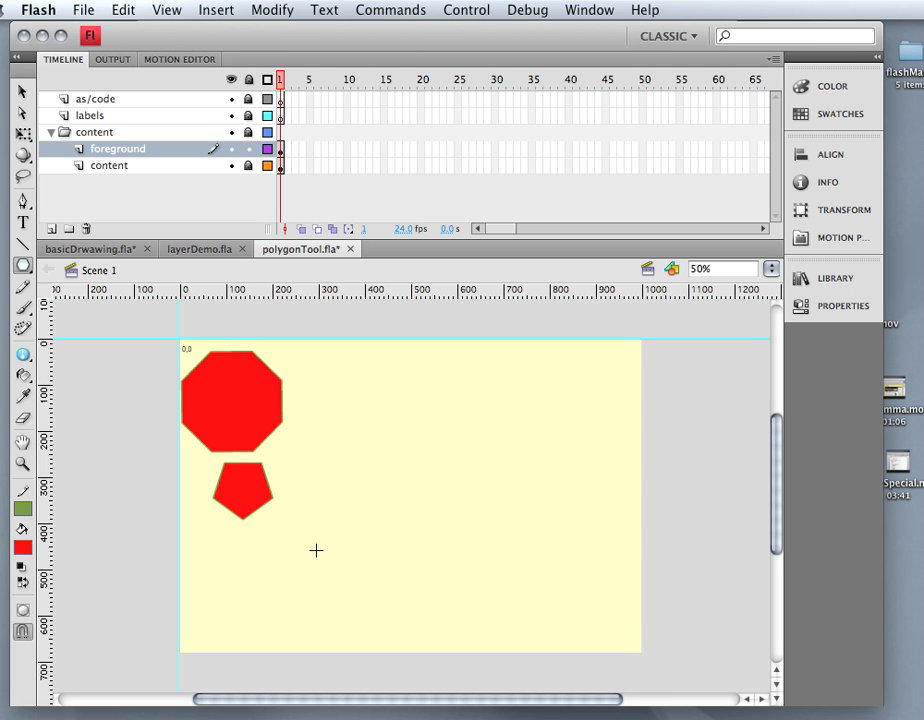
mouse_move(225, 523)
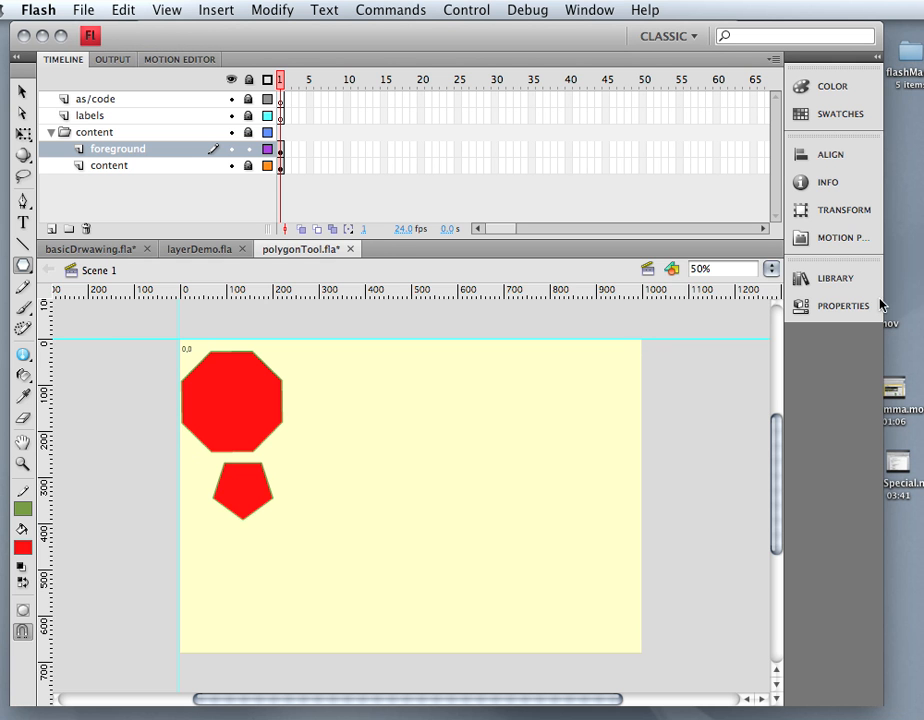
Change the PolyStar style to star and place a five-point star right of the octagon.
click(843, 305)
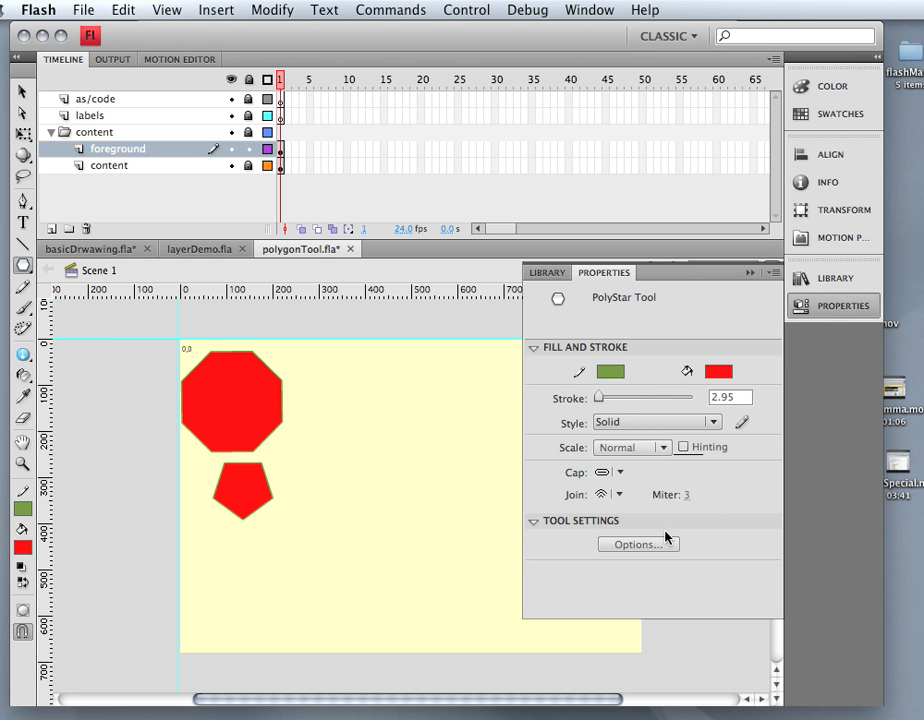
click(637, 544)
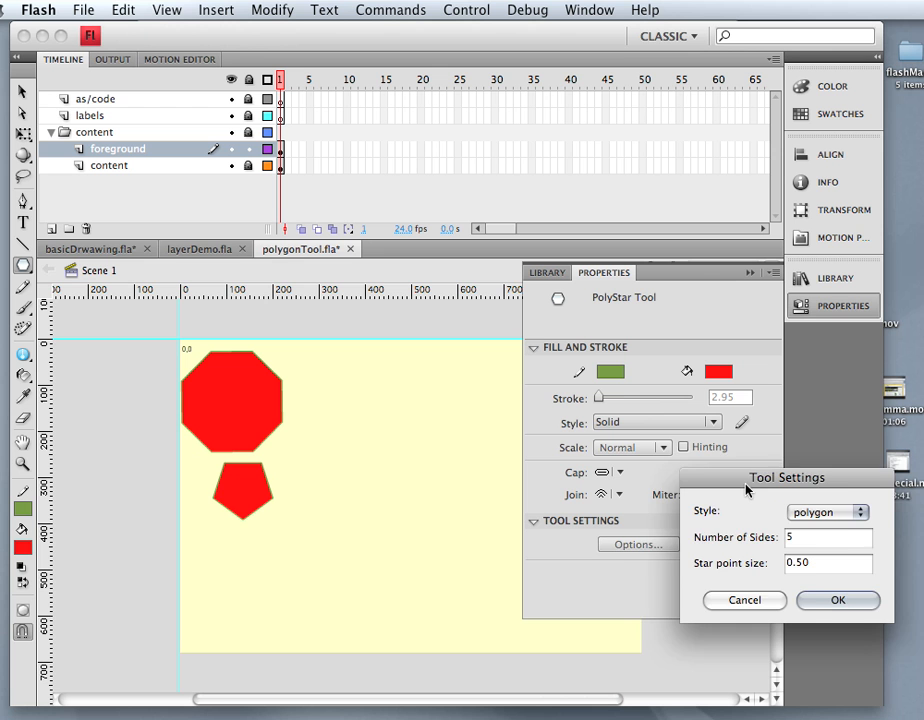
click(828, 511)
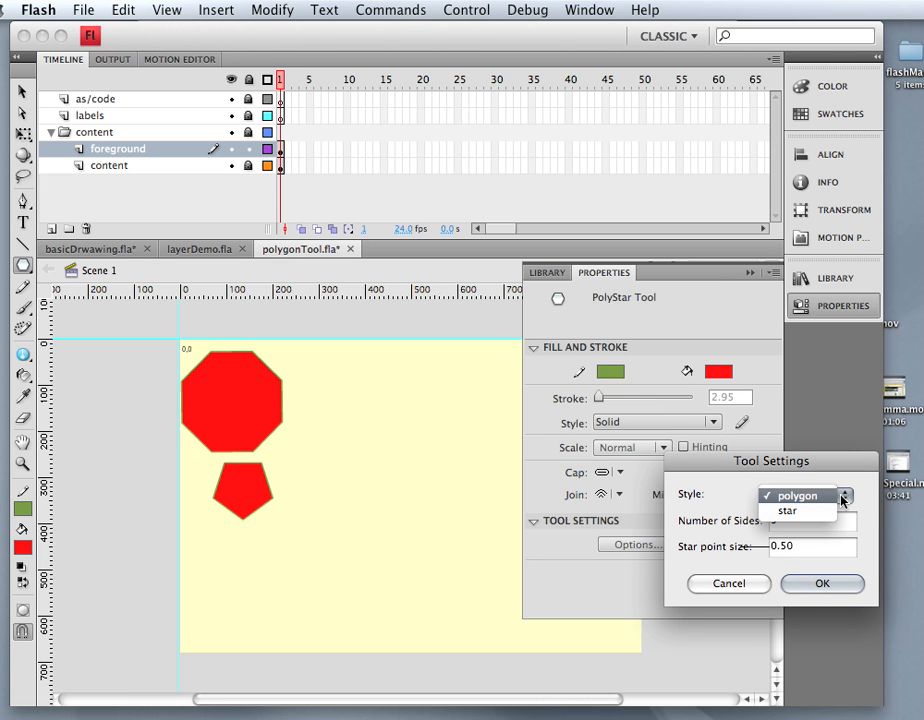
click(788, 510)
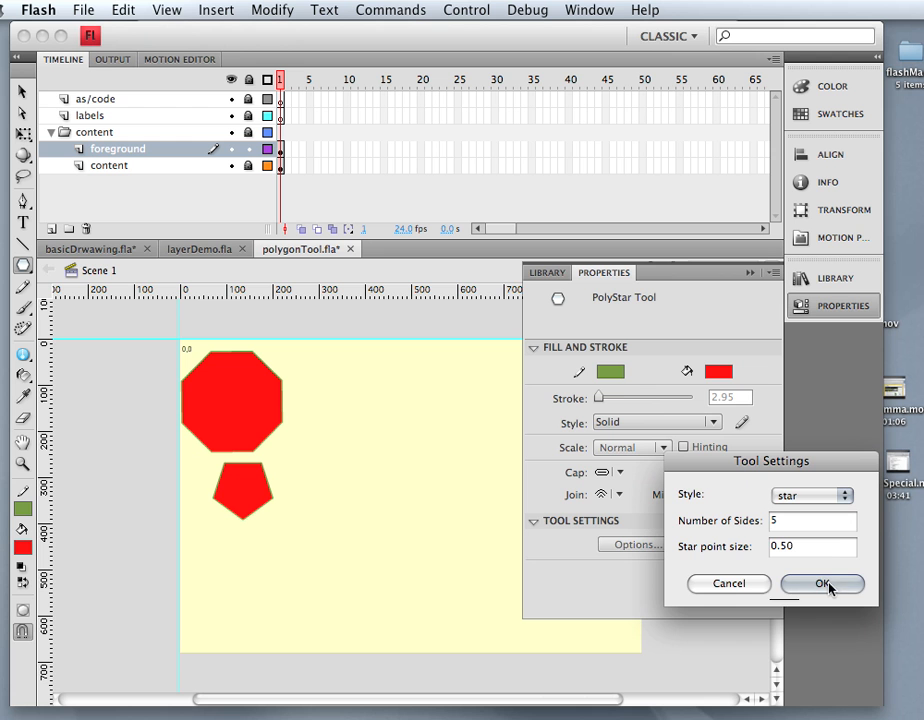
click(822, 583)
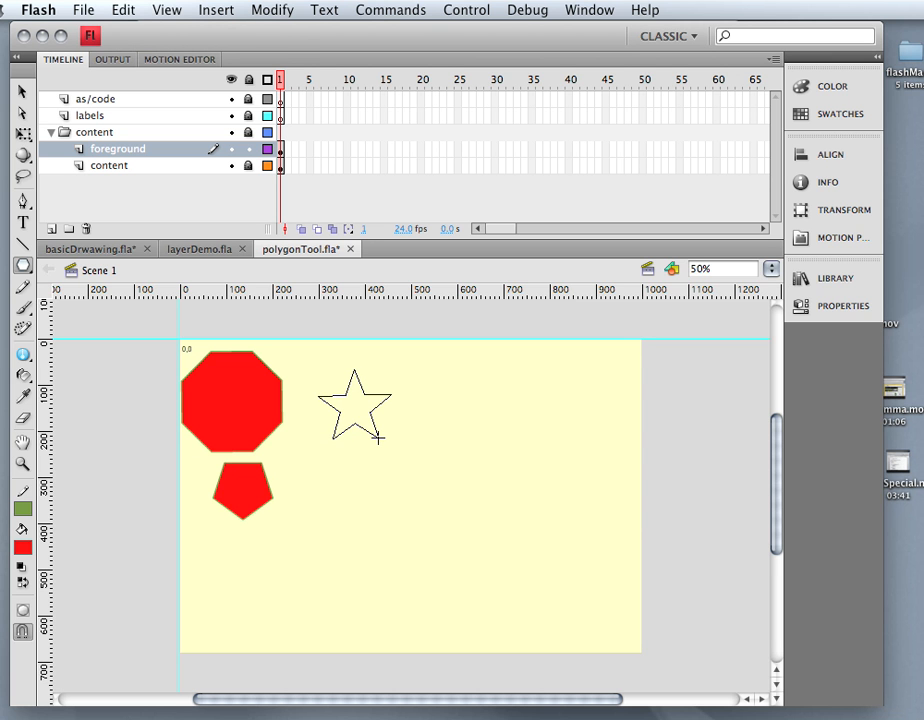
click(355, 405)
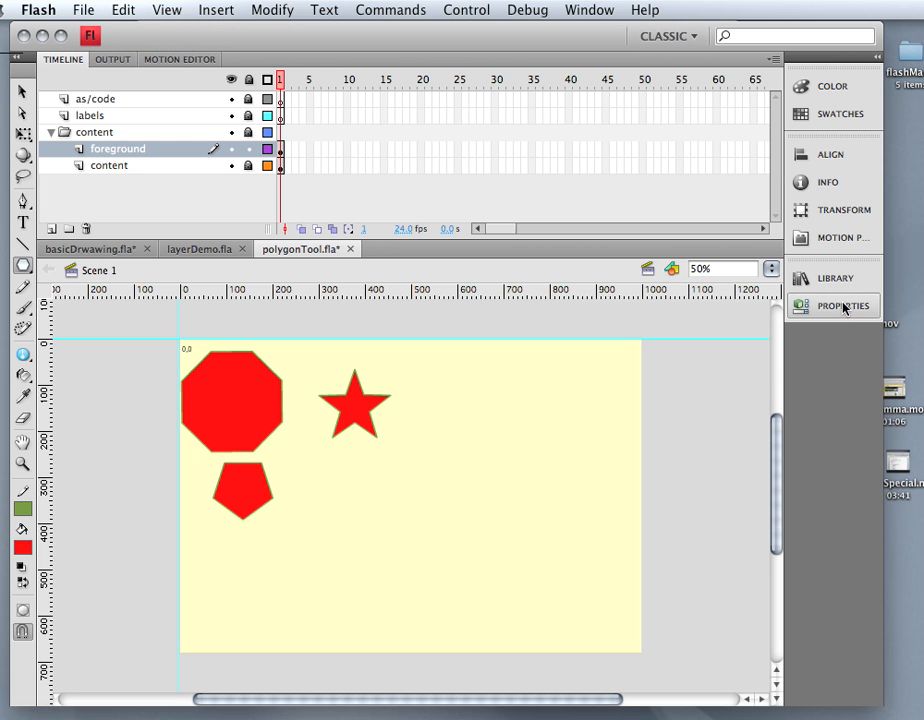
Set 25 sides and drag a large starburst below the five-point star.
click(843, 306)
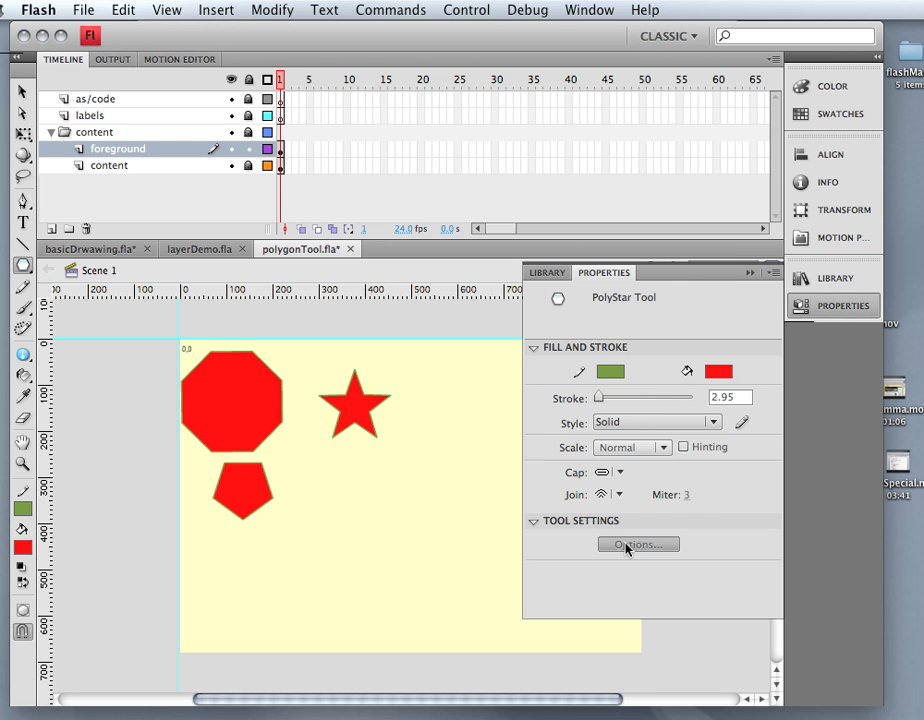
click(637, 544)
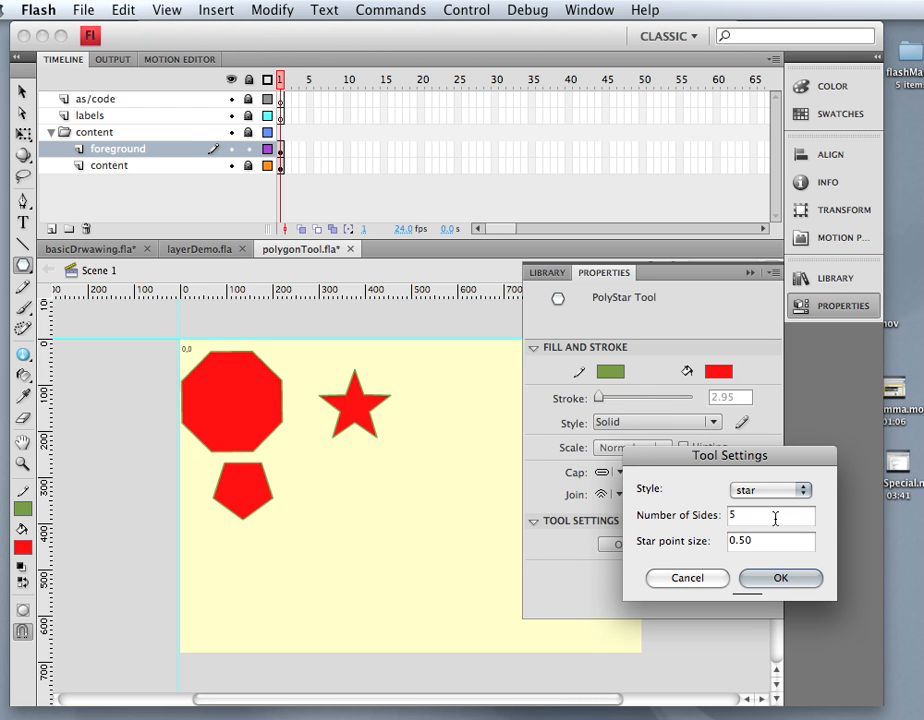
text(25)
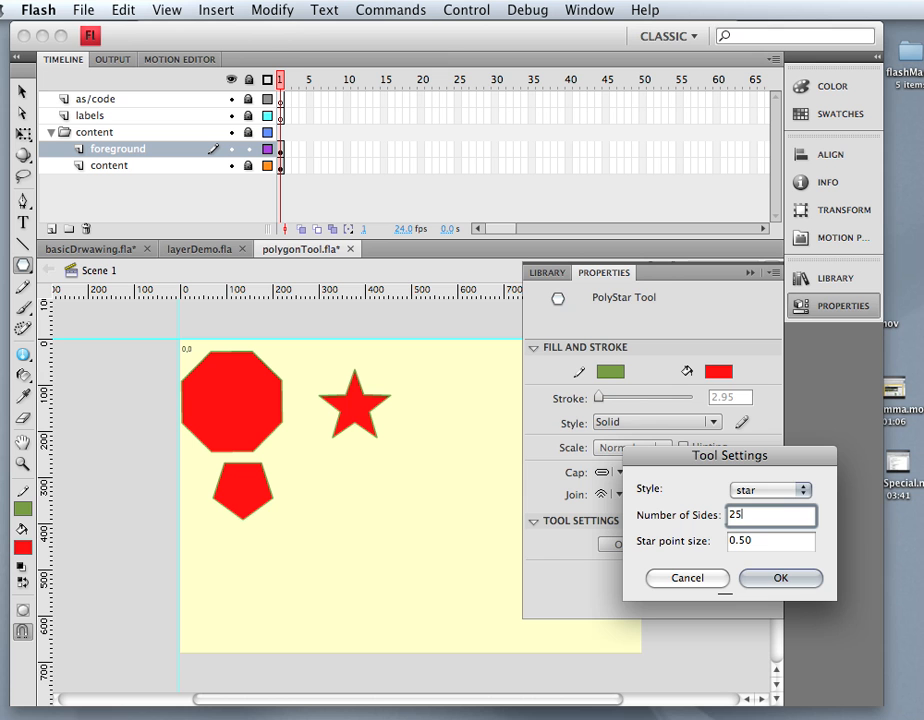
click(781, 578)
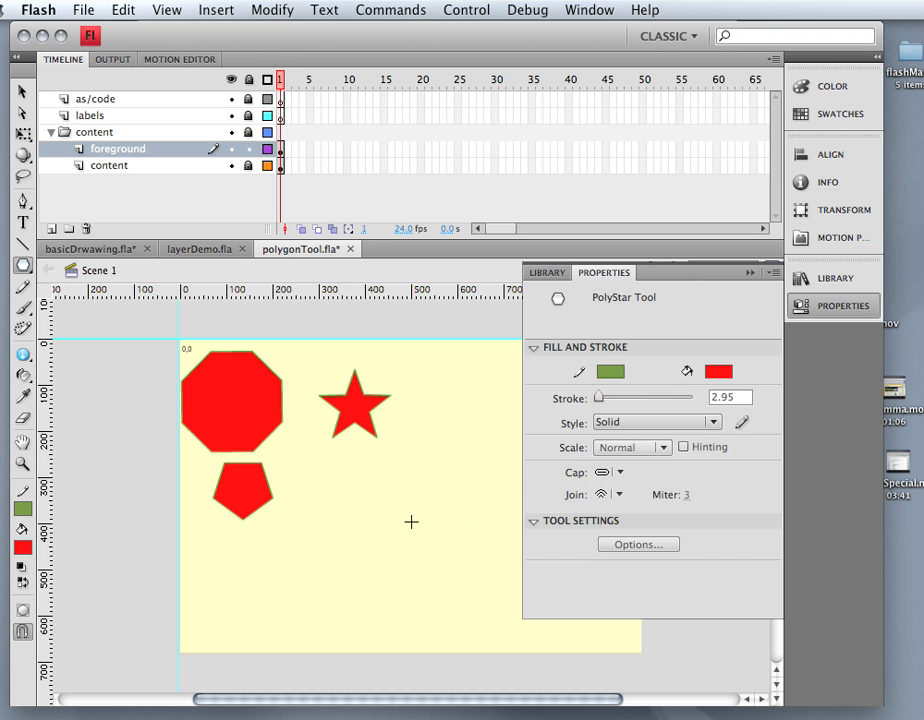
drag(395, 515, 450, 560)
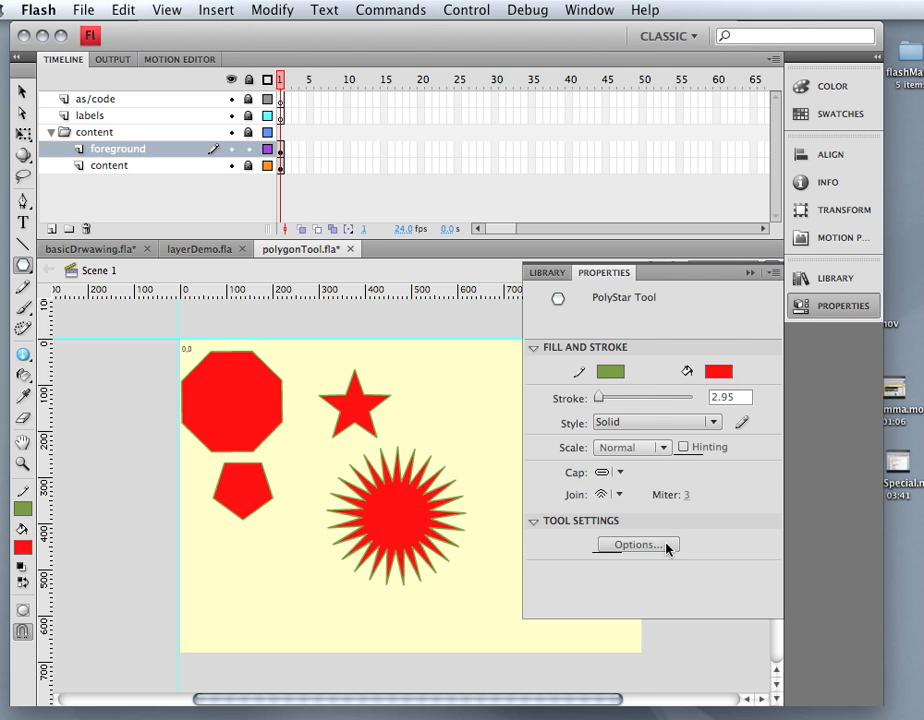
Set Star point size to 1.0 for blunt medallion bursts at the upper right.
click(637, 544)
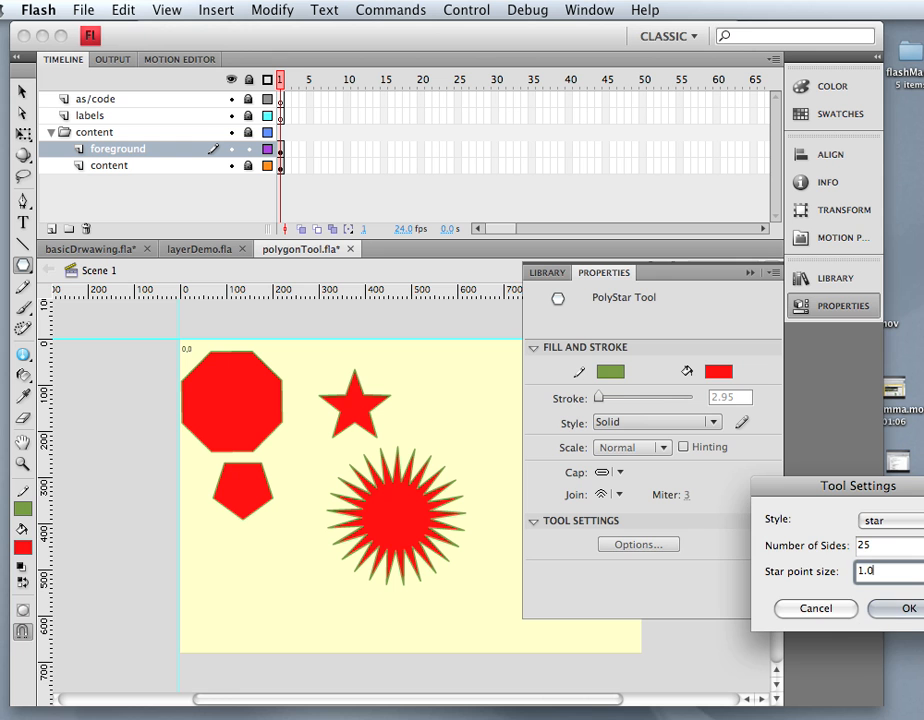
click(908, 608)
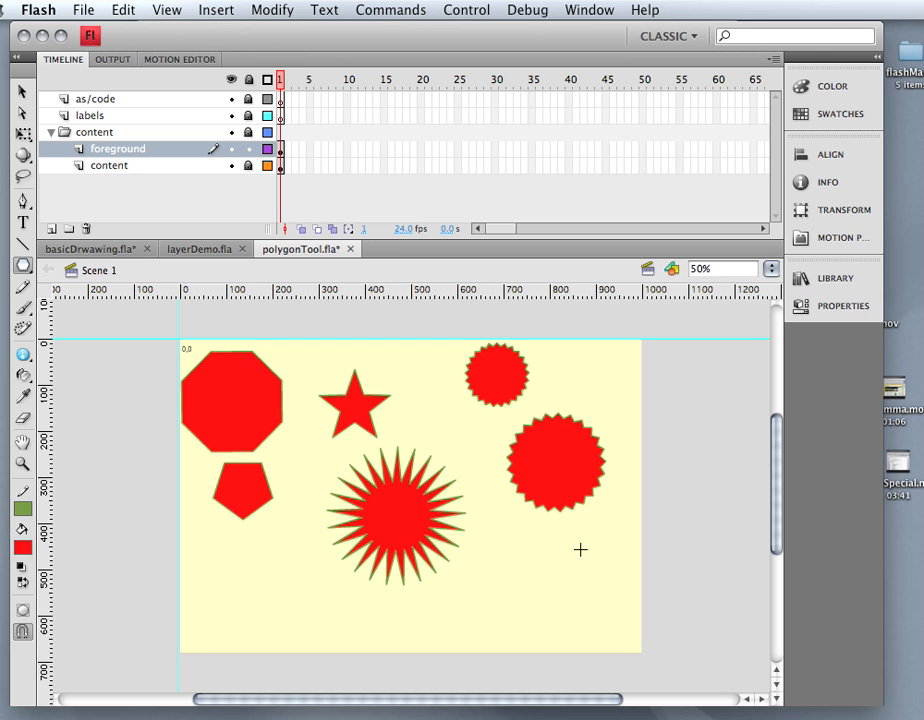
click(22, 265)
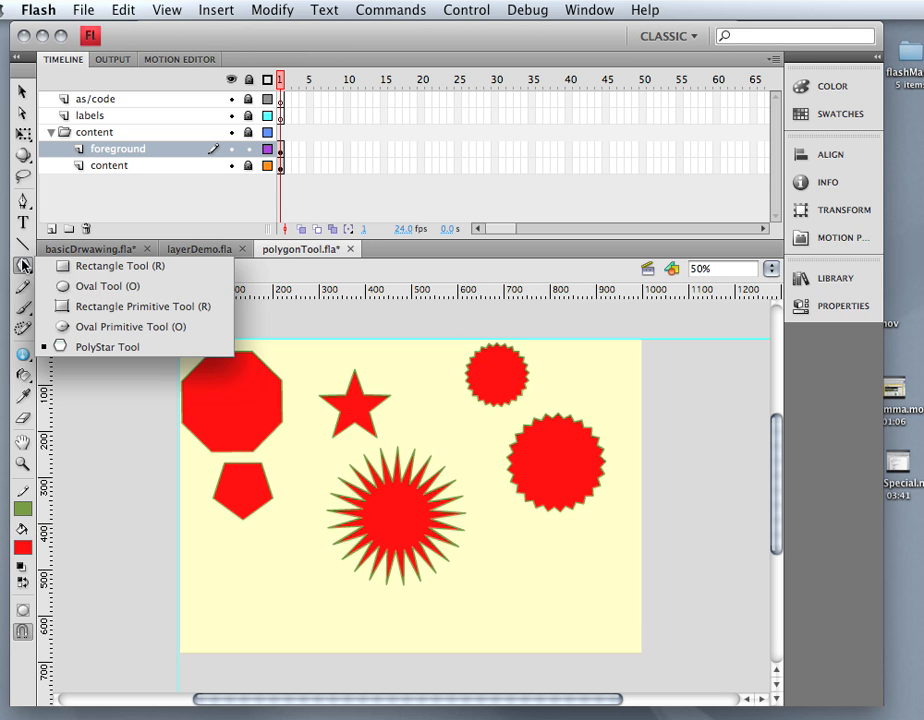